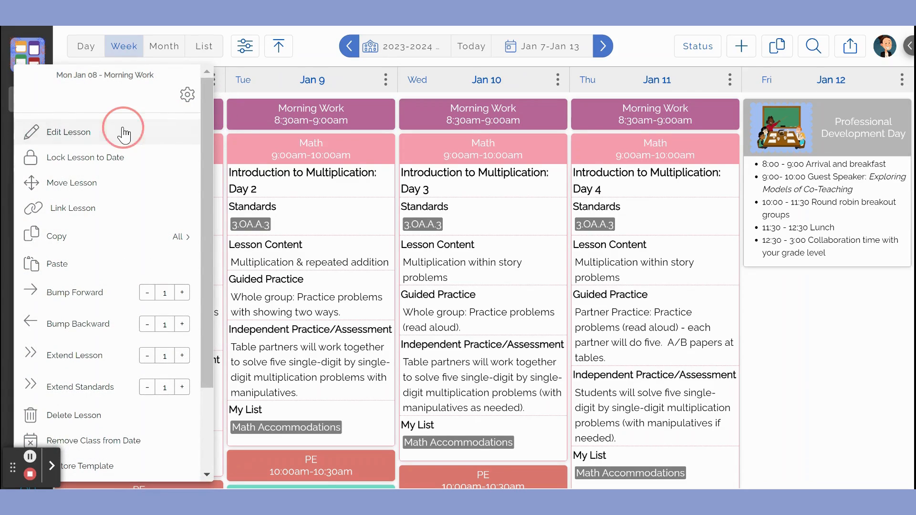
Edit Monday Jan 8's Morning Work lesson and title it 'First Day Back!'
{"action": "left_click", "coordinate": [68, 132]}
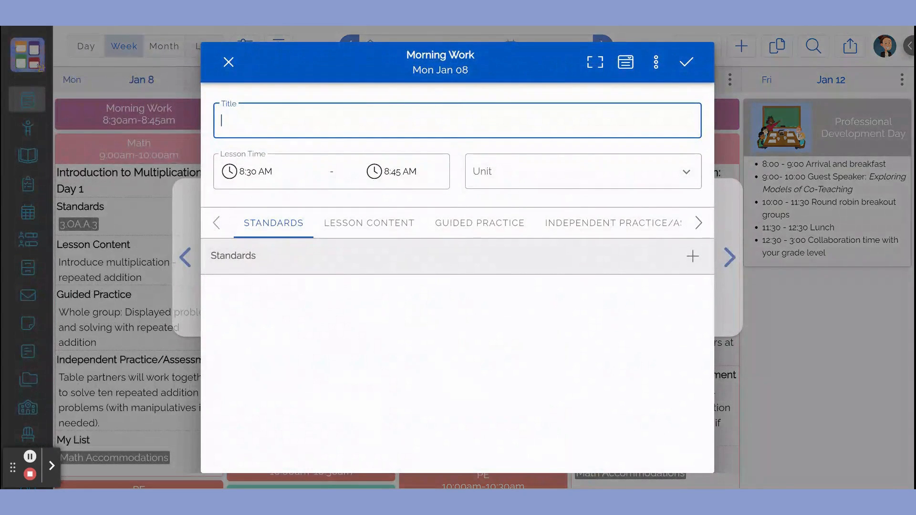
{"action": "type", "text": "First Day B"}
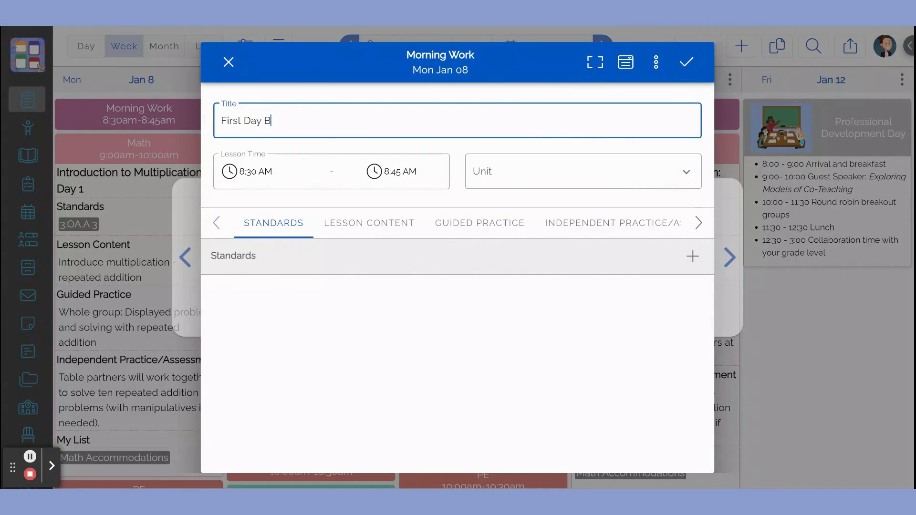
{"action": "type", "text": "ack!"}
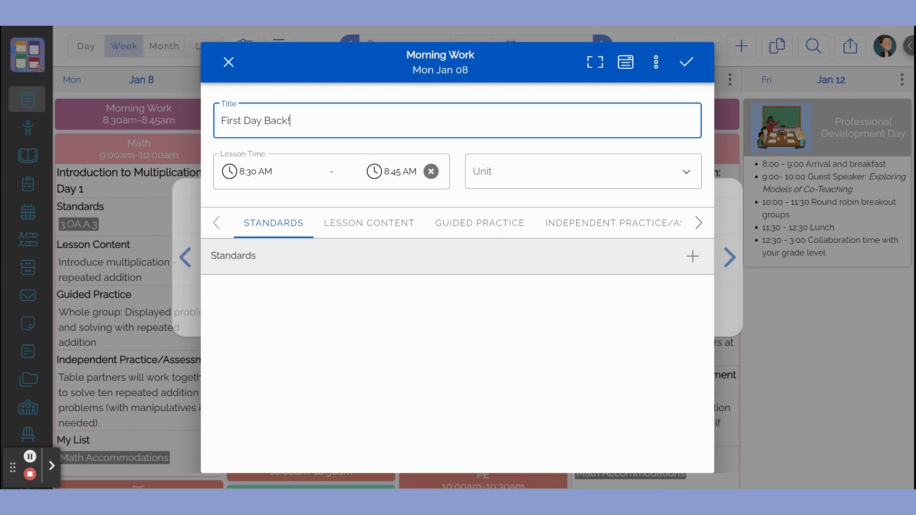
Change the lesson's end time from 8:45 AM to 8:40 AM
{"action": "left_click", "coordinate": [395, 172]}
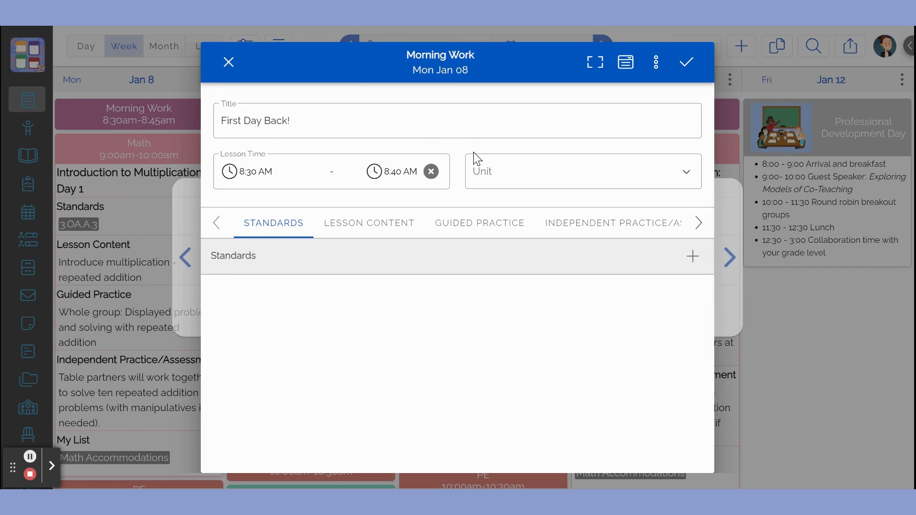
{"action": "mouse_move", "coordinate": [544, 153]}
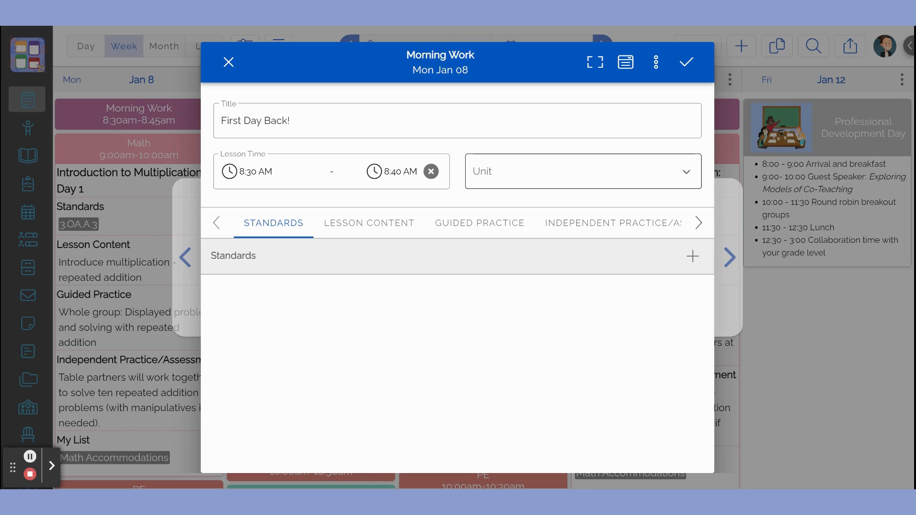
Choose 1.1 - Unit 1 from the lesson's Unit list
{"action": "left_click", "coordinate": [582, 171]}
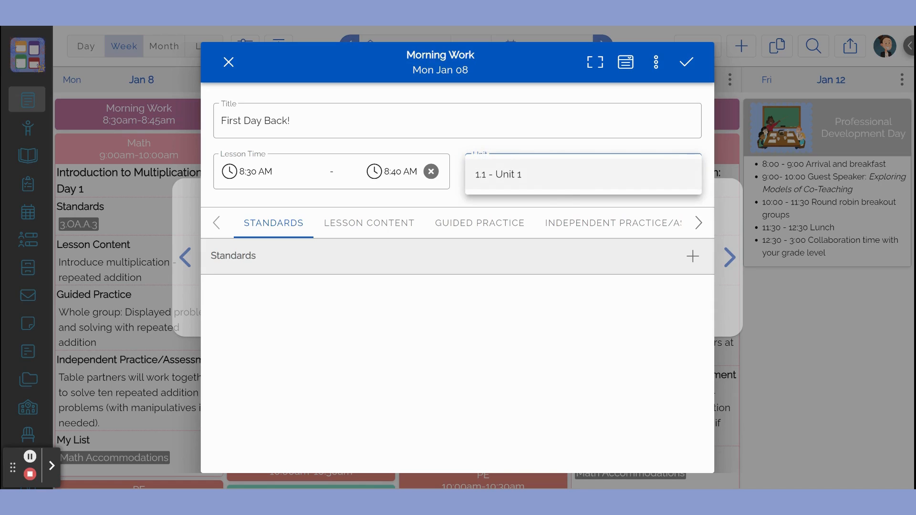
{"action": "mouse_move", "coordinate": [566, 183]}
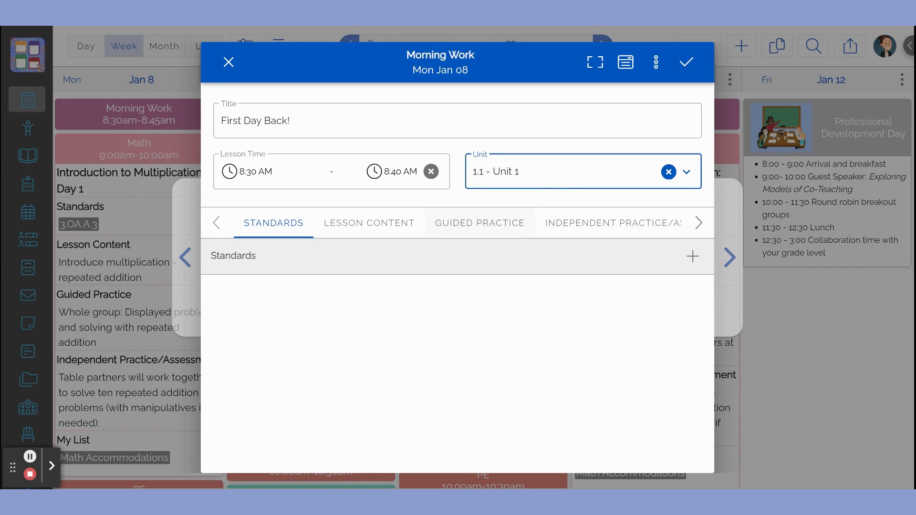
{"action": "mouse_move", "coordinate": [372, 234]}
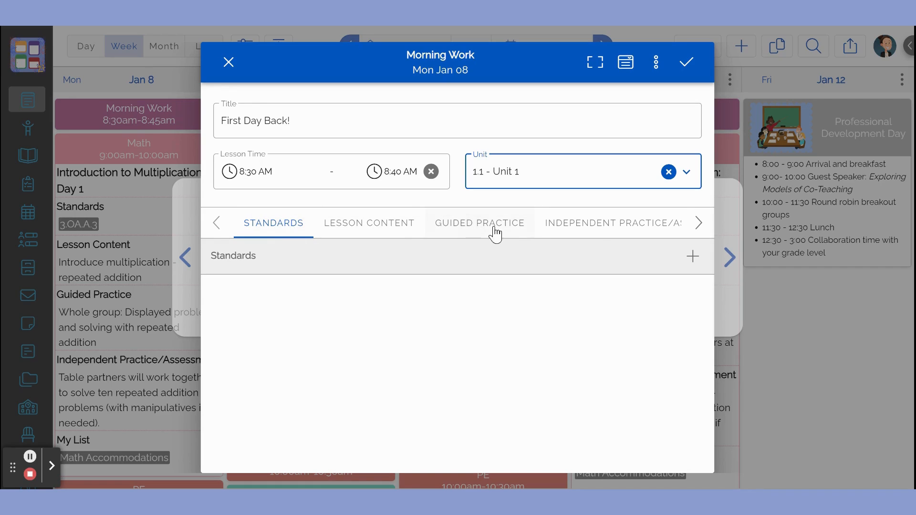
Browse the section tabs and switch to the Lesson Content section
{"action": "left_click", "coordinate": [699, 223]}
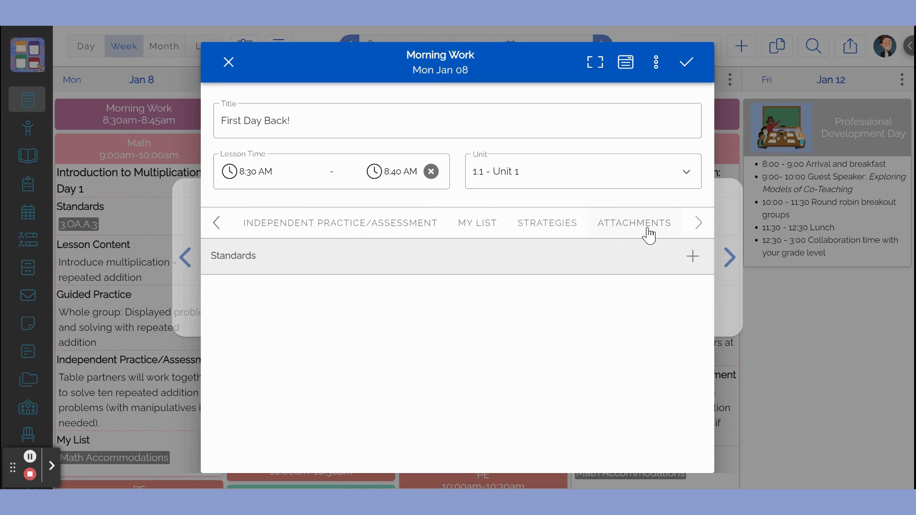
{"action": "mouse_move", "coordinate": [537, 344]}
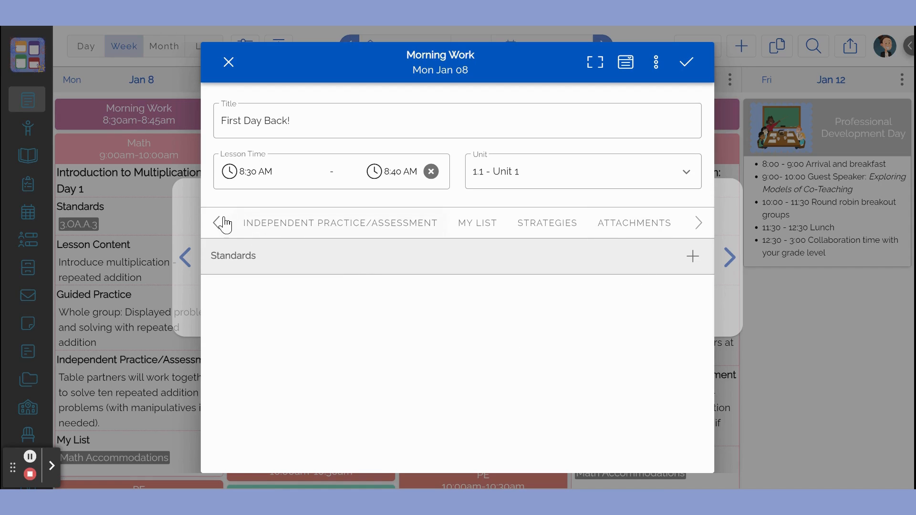
{"action": "left_click", "coordinate": [221, 223]}
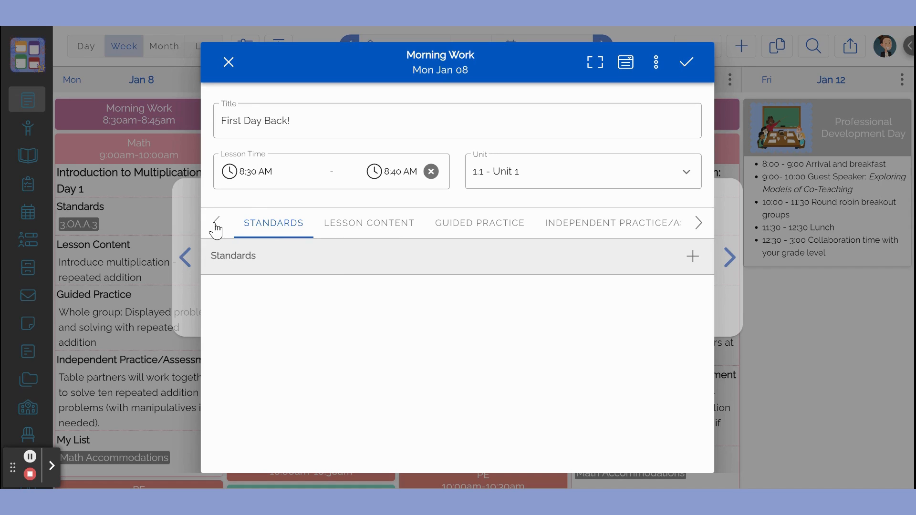
{"action": "left_click", "coordinate": [369, 223]}
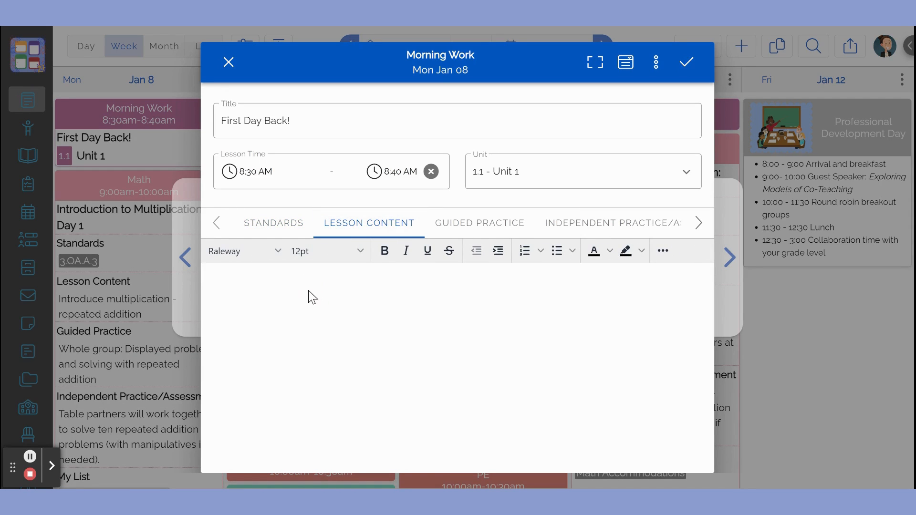
Write 'Take attendance' and 'Bell Ringer' as the lesson content
{"action": "type", "text": "Take attendance"}
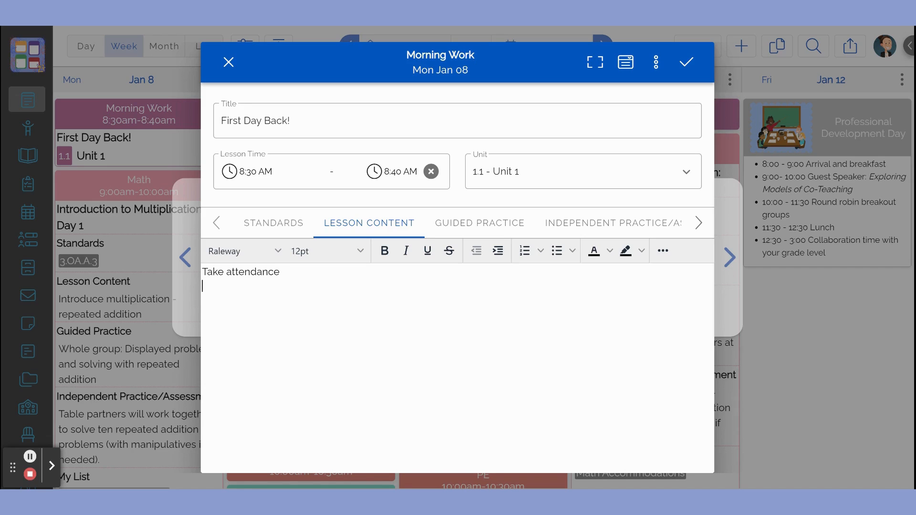
{"action": "type", "text": "Bell"}
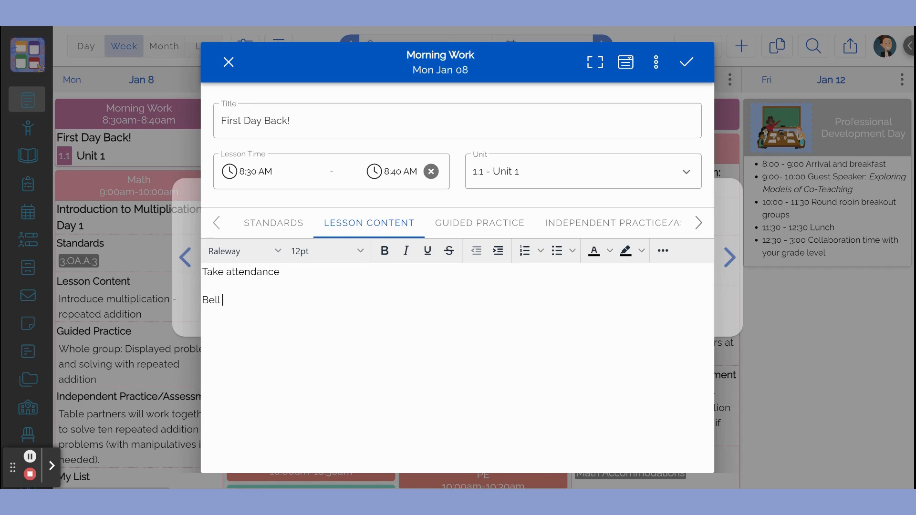
{"action": "type", "text": "Ringer"}
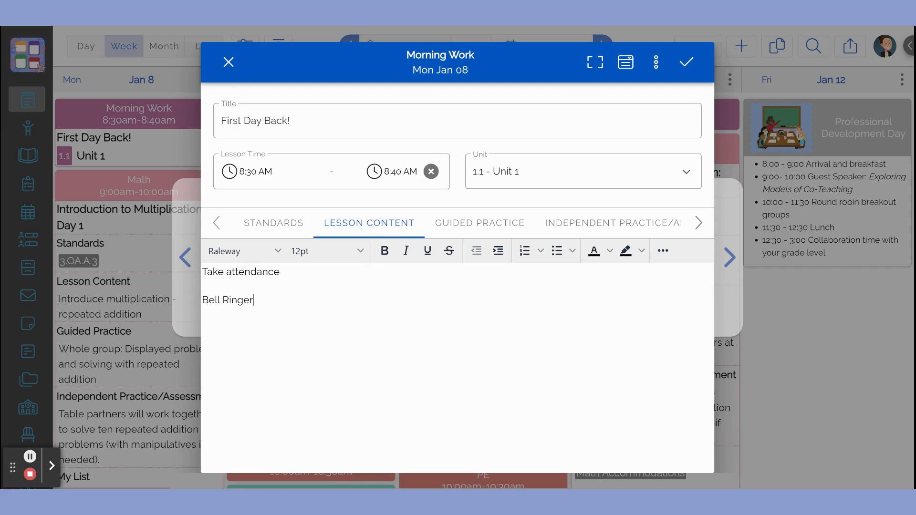
{"action": "left_click", "coordinate": [243, 251]}
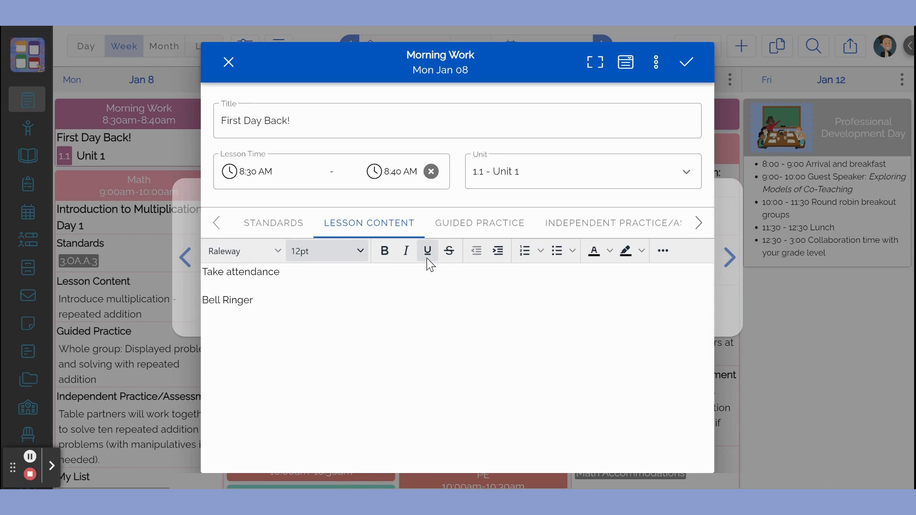
{"action": "mouse_move", "coordinate": [448, 251]}
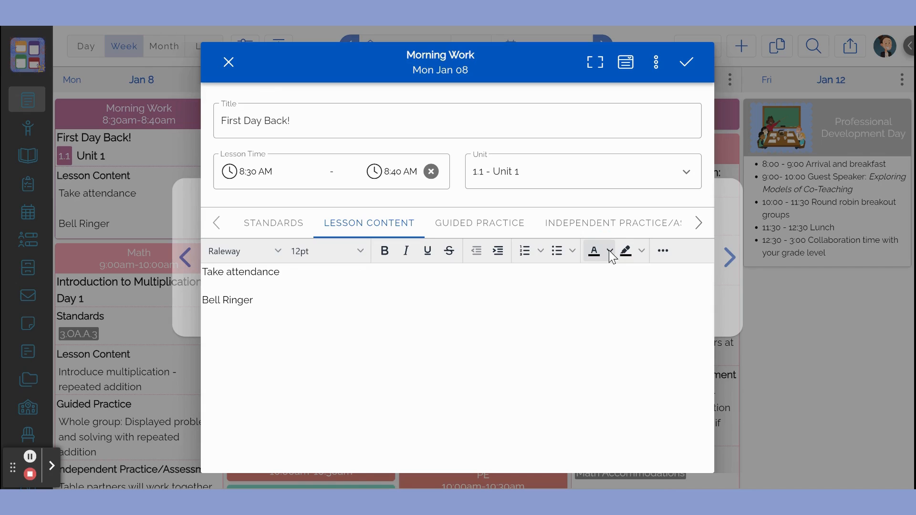
Show the text colour choices and expand the editor's extra toolbar row
{"action": "left_click", "coordinate": [641, 251]}
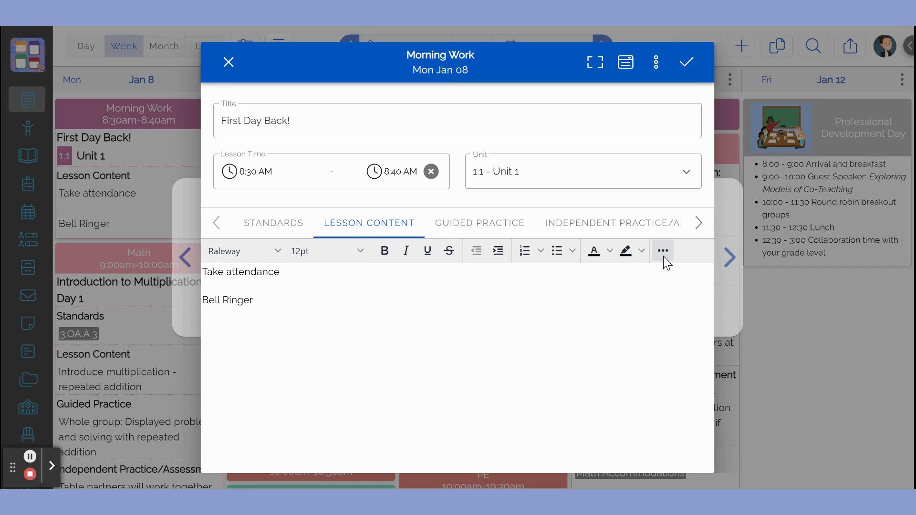
{"action": "left_click", "coordinate": [663, 250]}
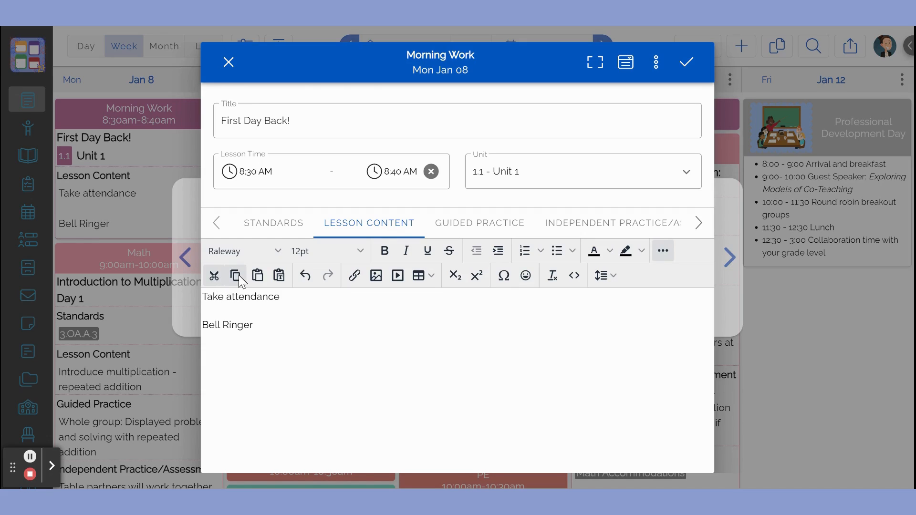
{"action": "mouse_move", "coordinate": [258, 276]}
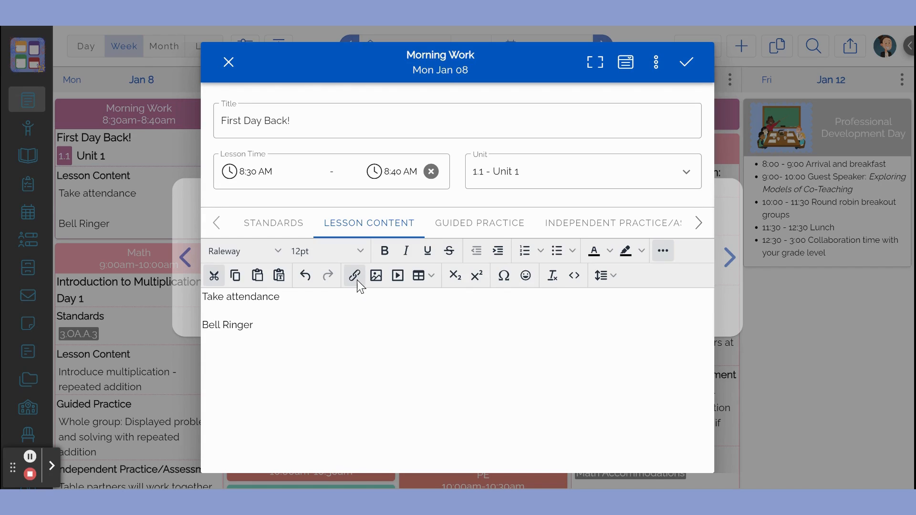
{"action": "mouse_move", "coordinate": [398, 276]}
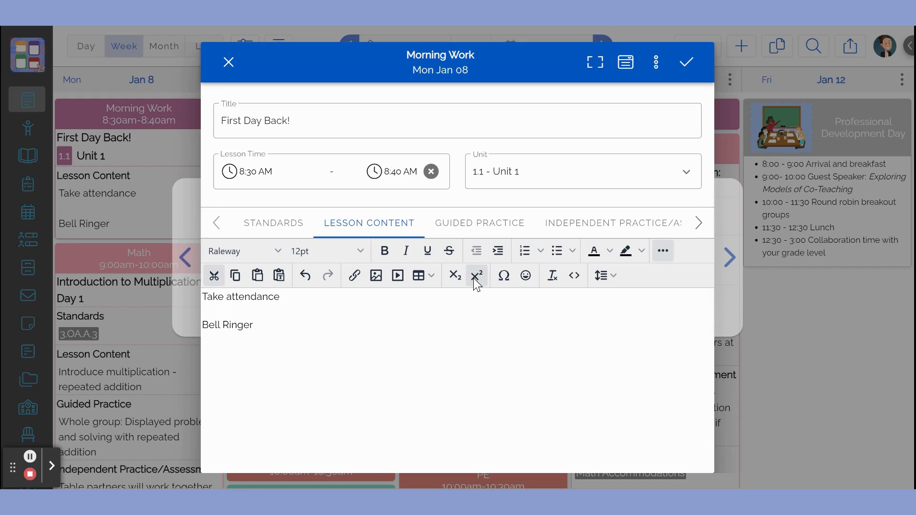
{"action": "mouse_move", "coordinate": [503, 275]}
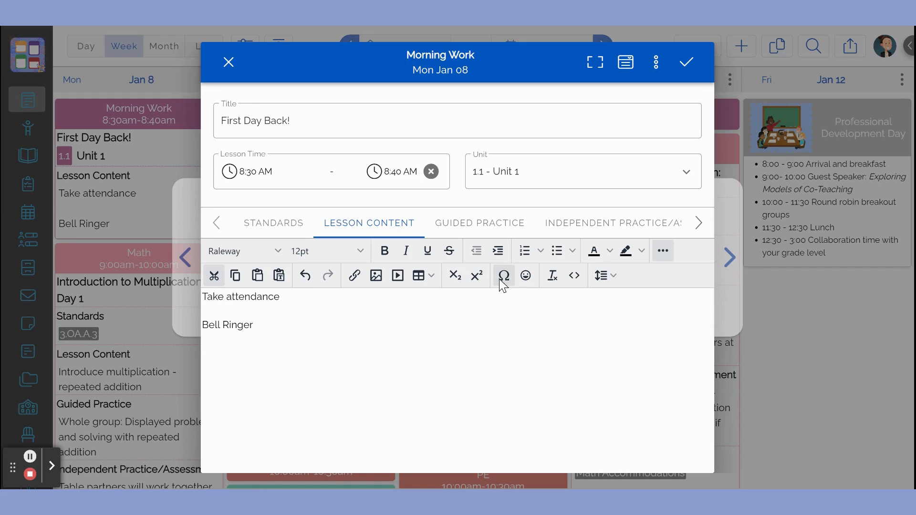
{"action": "mouse_move", "coordinate": [525, 275]}
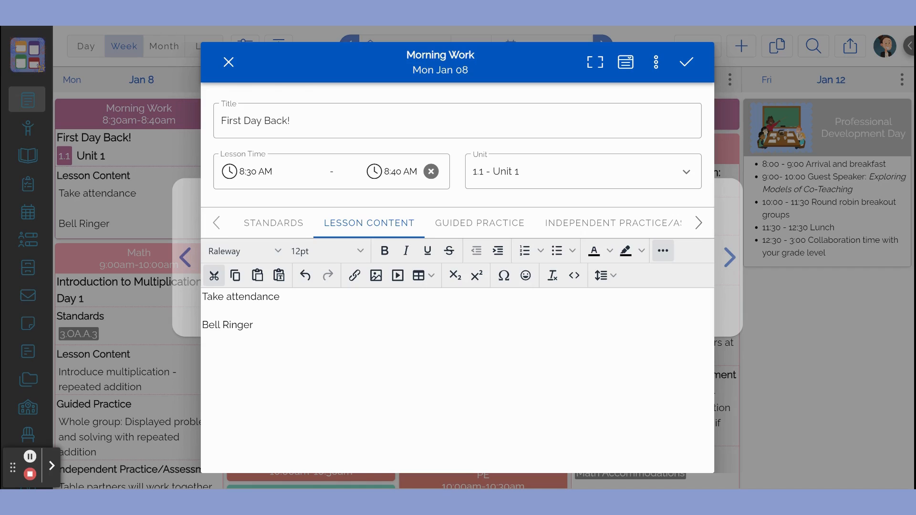
{"action": "mouse_move", "coordinate": [552, 275]}
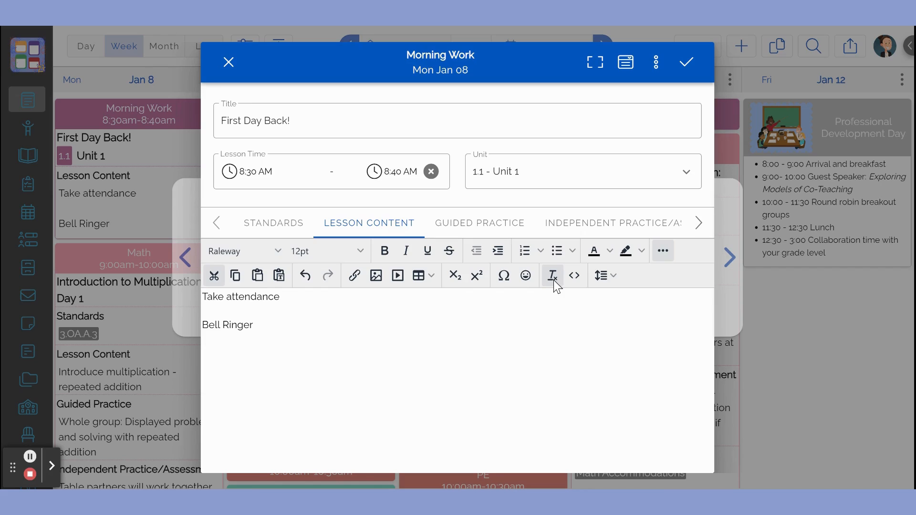
Explore the extra toolbar buttons, then move to the lesson's Standards section
{"action": "left_click", "coordinate": [687, 62]}
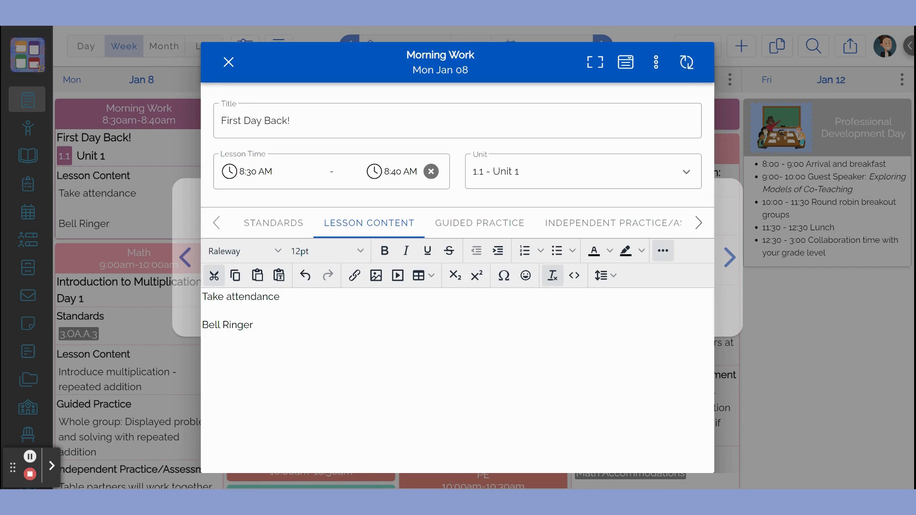
{"action": "left_click", "coordinate": [687, 62]}
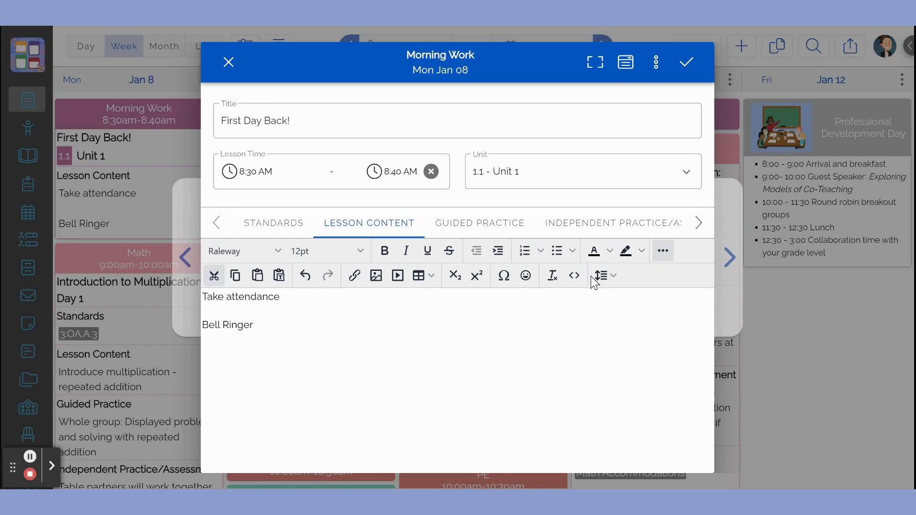
{"action": "left_click", "coordinate": [605, 275]}
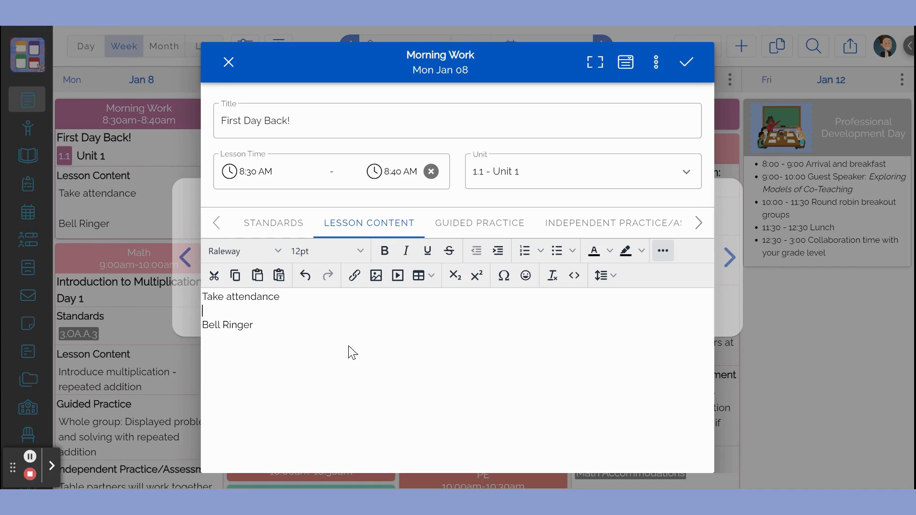
{"action": "left_click", "coordinate": [273, 223]}
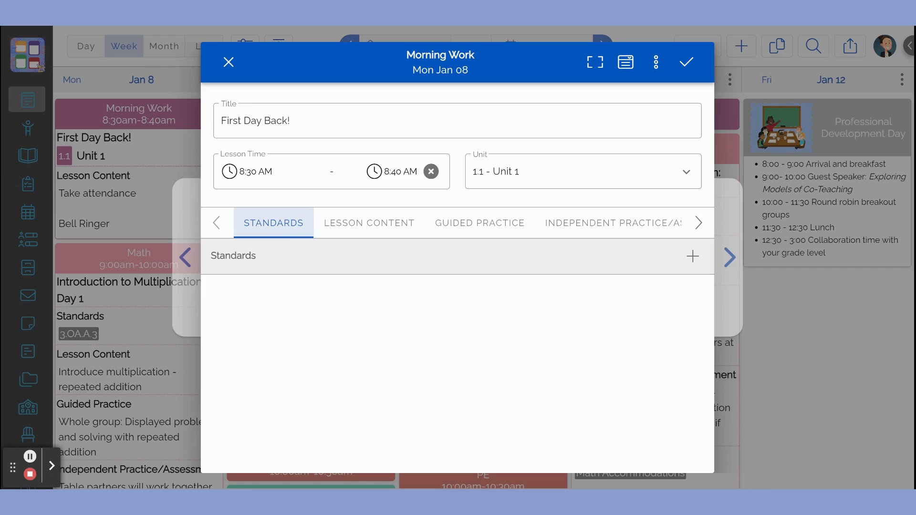
Add standards from CC - Mathematical Practice, ticking CC.K-12.MP.1 and CC.K-12.MP.4
{"action": "left_click", "coordinate": [692, 256]}
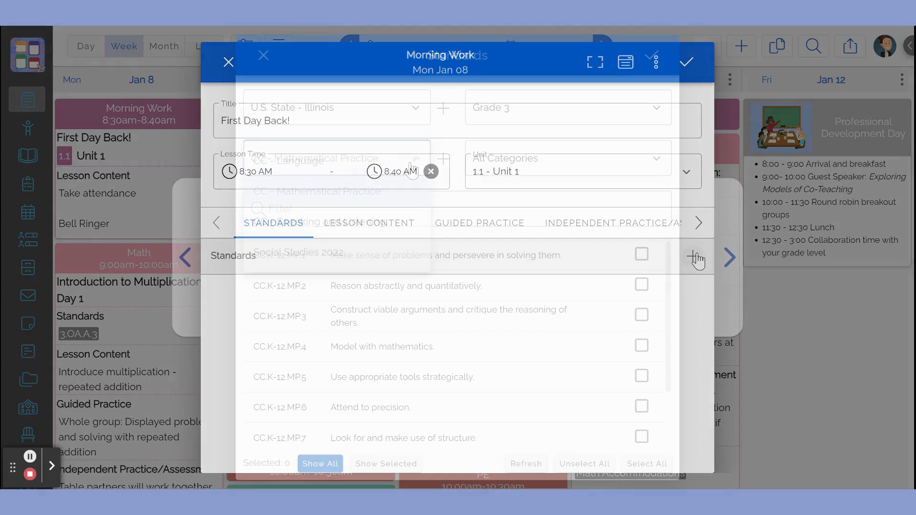
{"action": "left_click", "coordinate": [697, 259]}
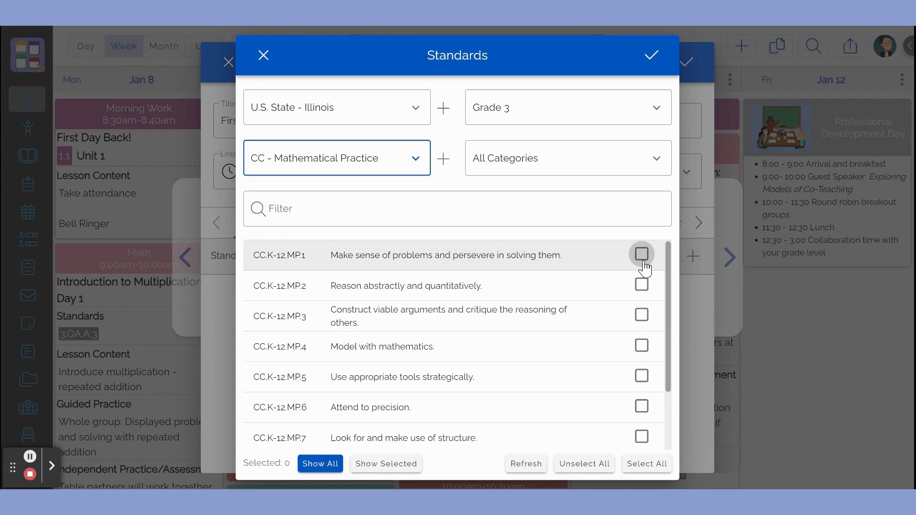
{"action": "left_click", "coordinate": [641, 254]}
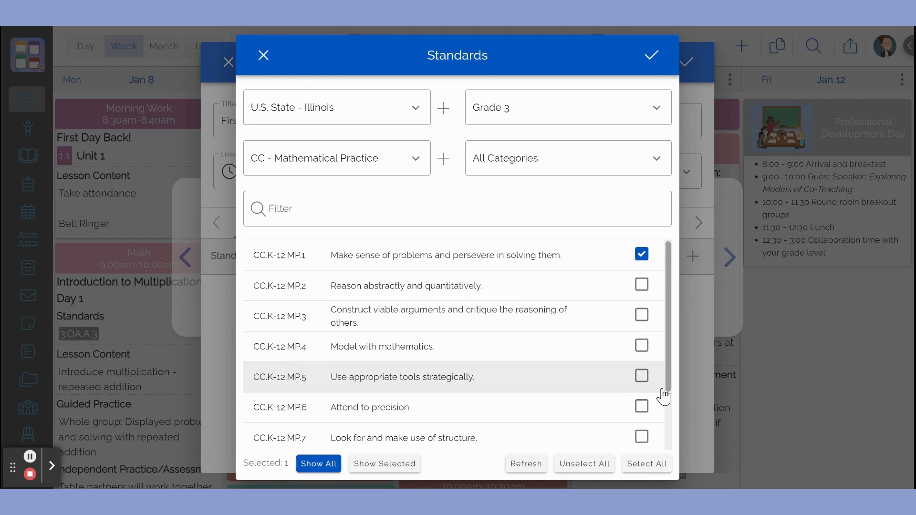
{"action": "left_click", "coordinate": [641, 345]}
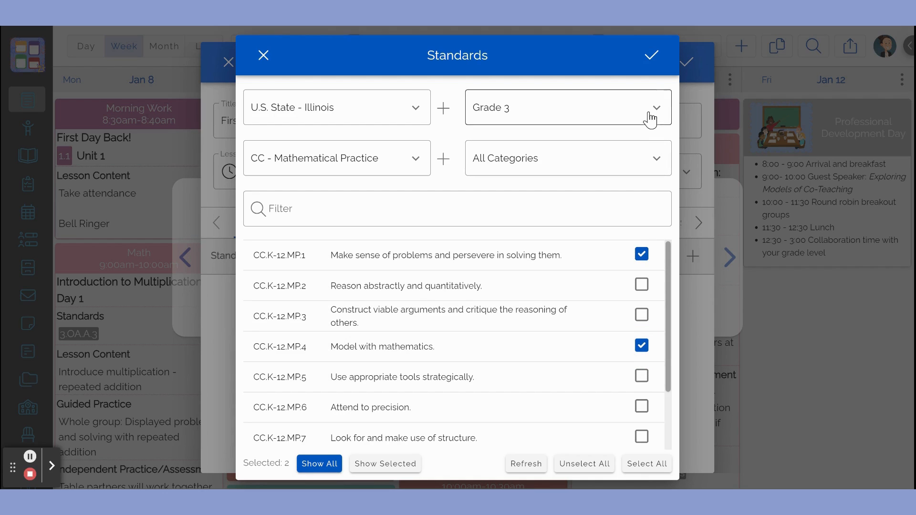
{"action": "mouse_move", "coordinate": [653, 56]}
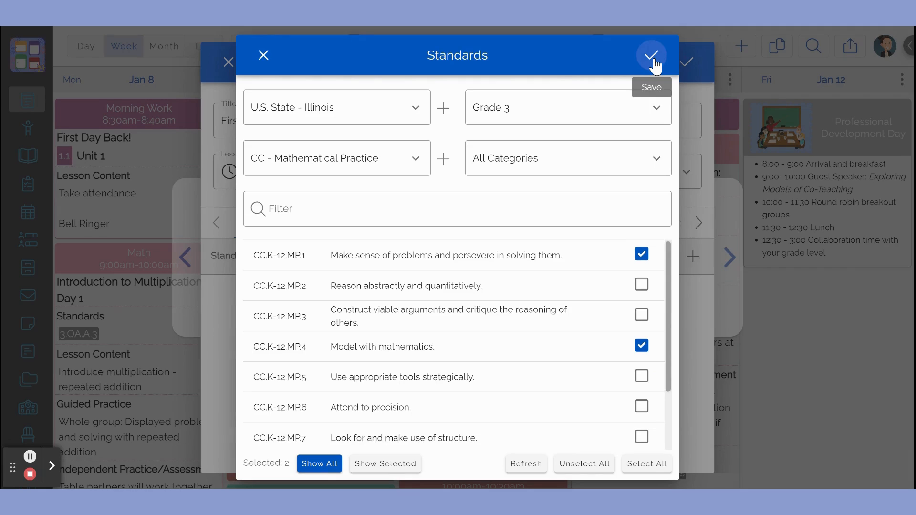
Save the selected MP.1 and MP.4 standards to the lesson
{"action": "left_click", "coordinate": [653, 56]}
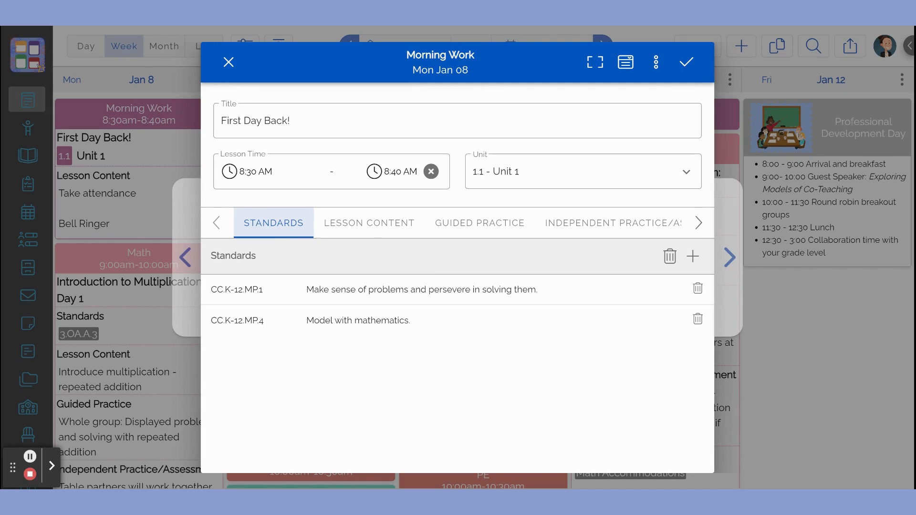
{"action": "mouse_move", "coordinate": [672, 86]}
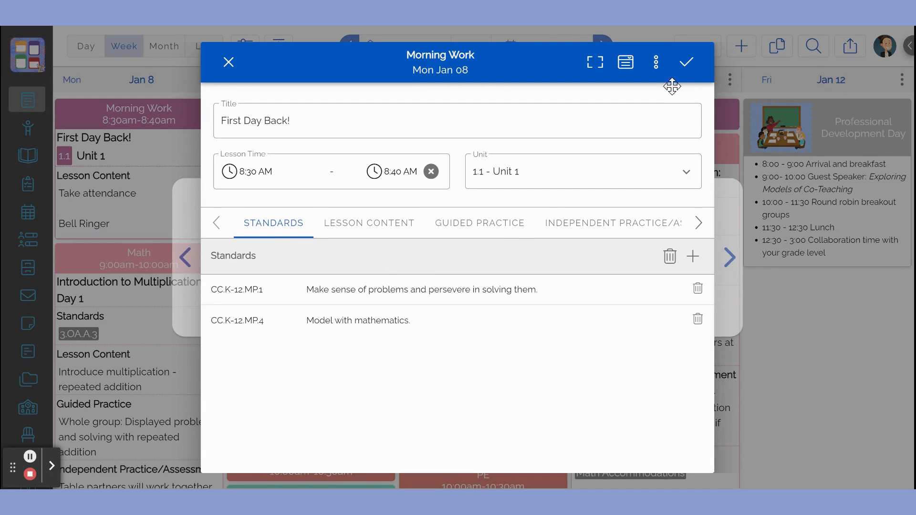